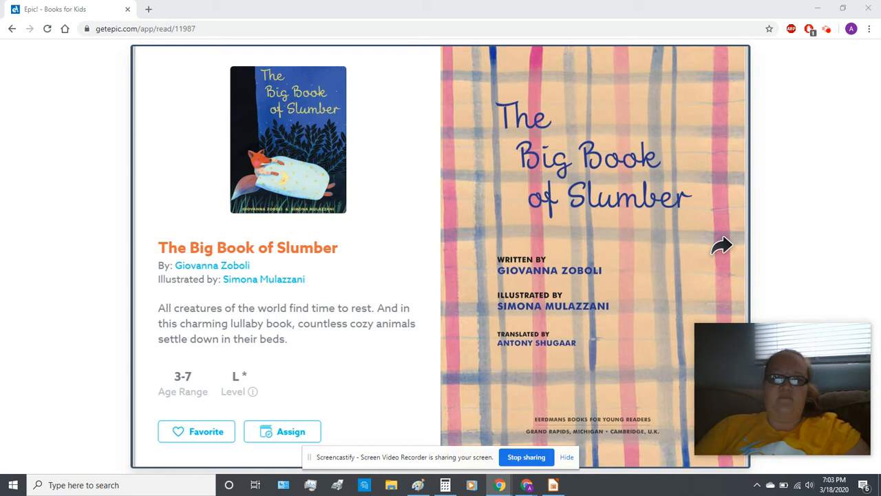
Turn three pages past the title page and dolphin spread to the sleeping fox and owl spread
click(722, 246)
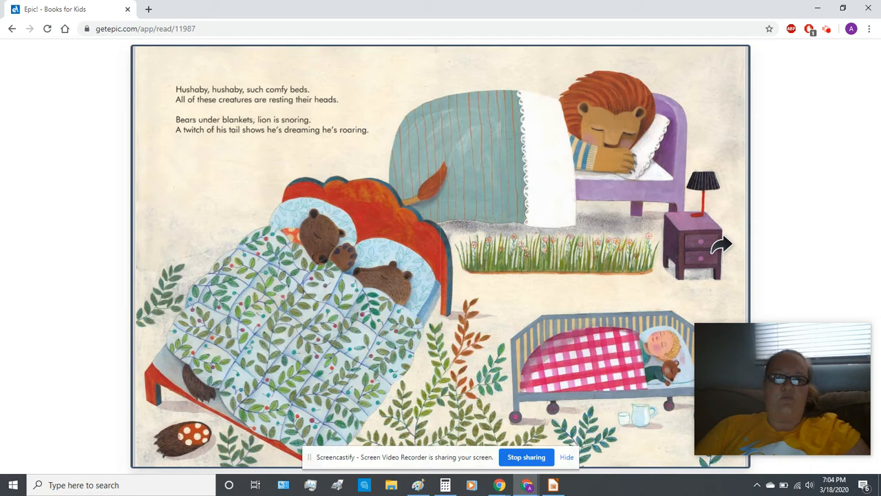
click(721, 244)
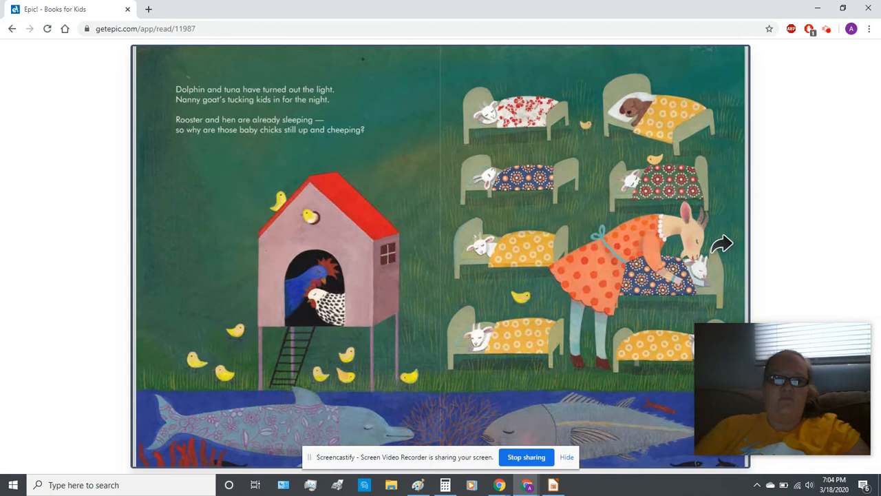
click(722, 243)
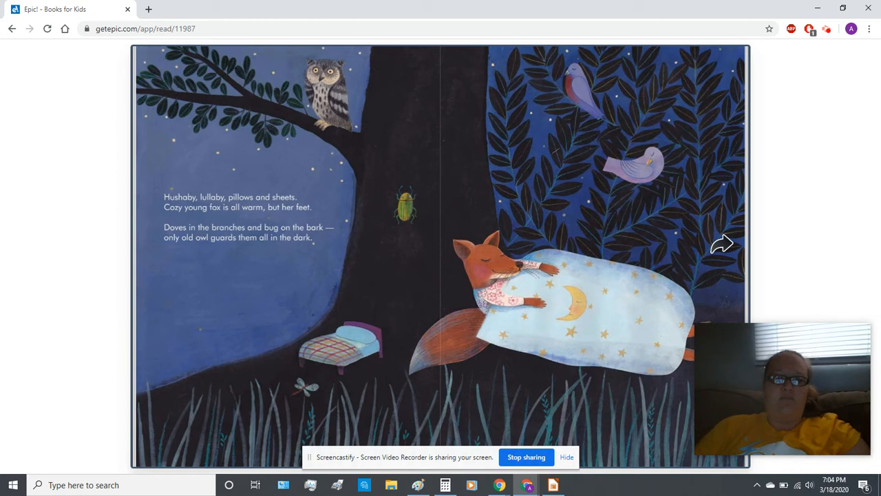
Turn through the crocodile, camels, and hippo spreads to the mouse-in-the-cellar spread
click(722, 243)
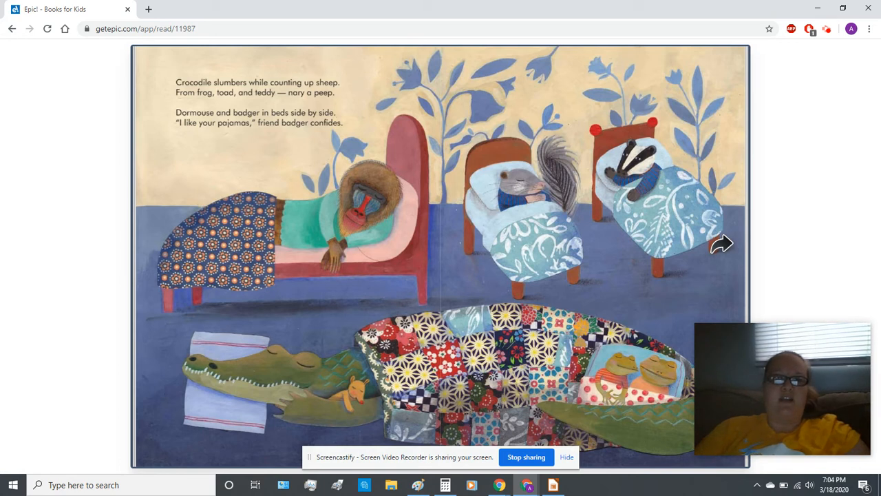
click(722, 243)
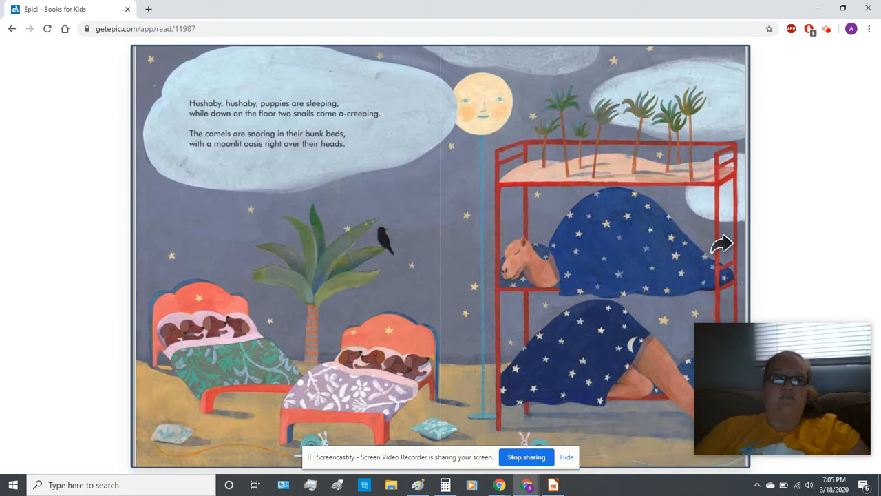
click(722, 243)
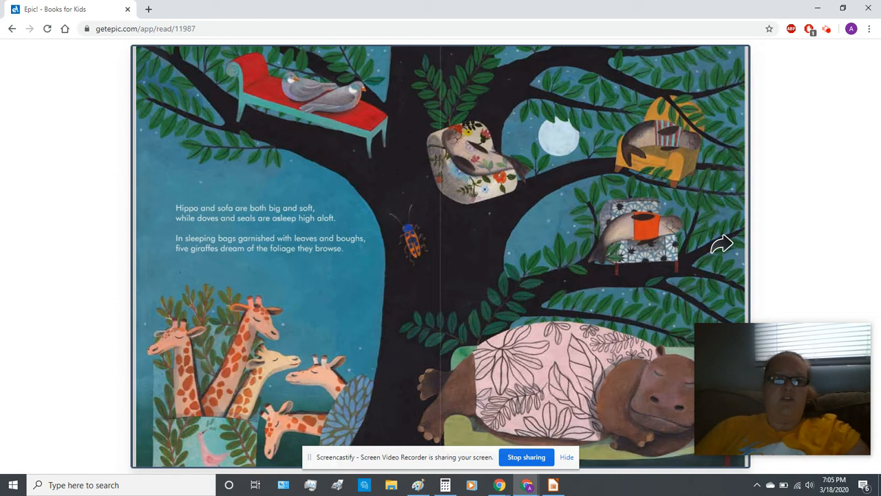
click(722, 243)
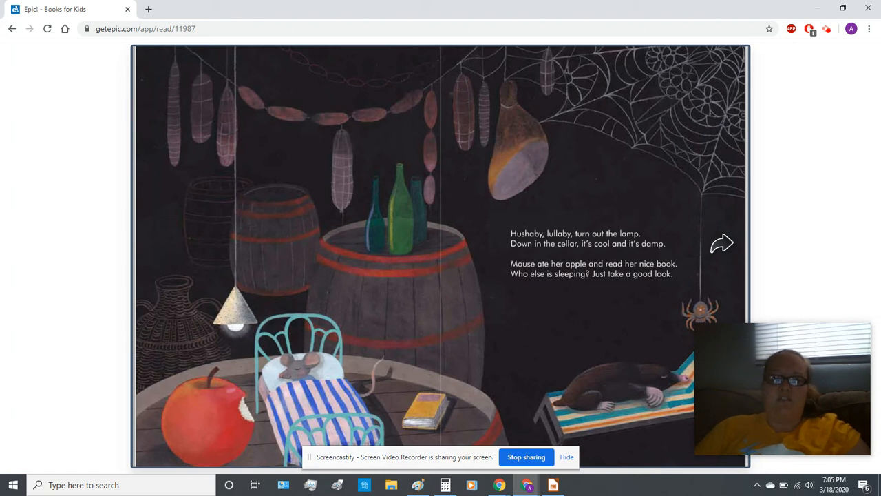
Turn through the snake, monkey, and tiger spreads to the elephant and seagull page
click(722, 242)
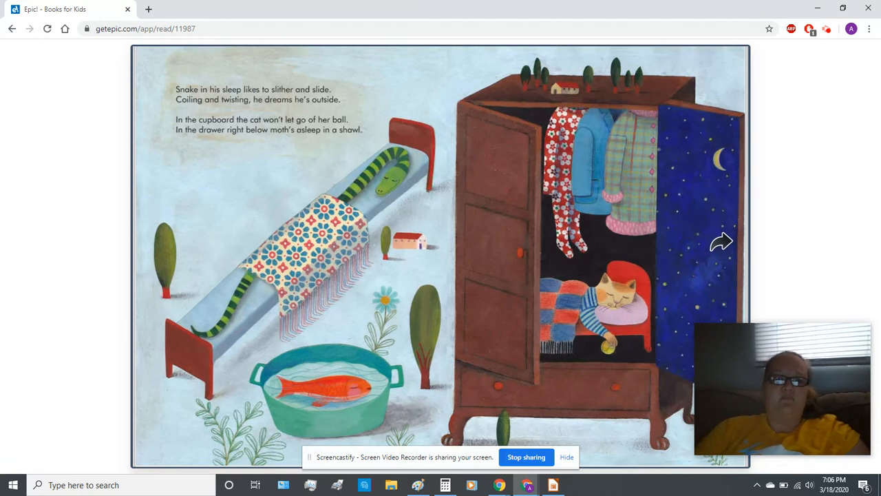
click(721, 242)
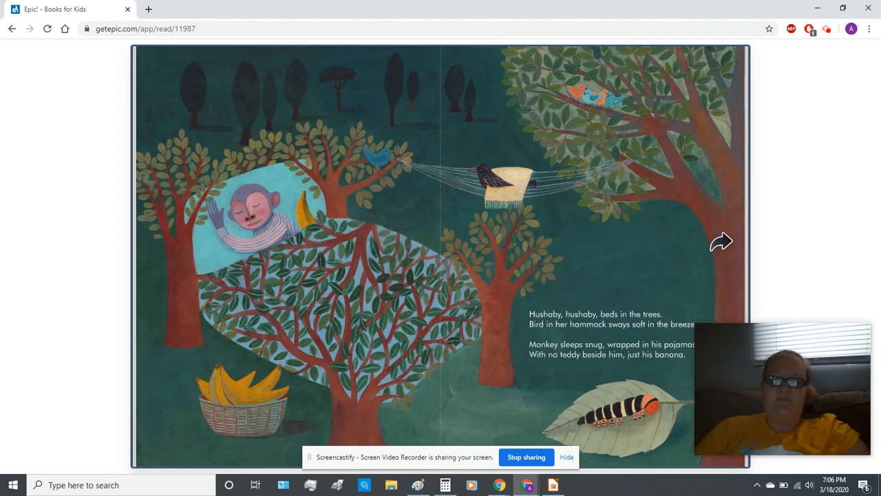
click(722, 241)
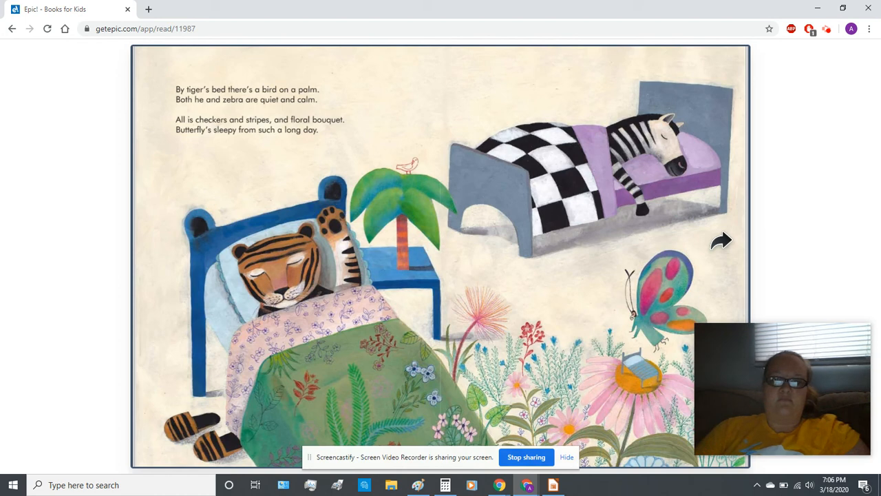
click(721, 240)
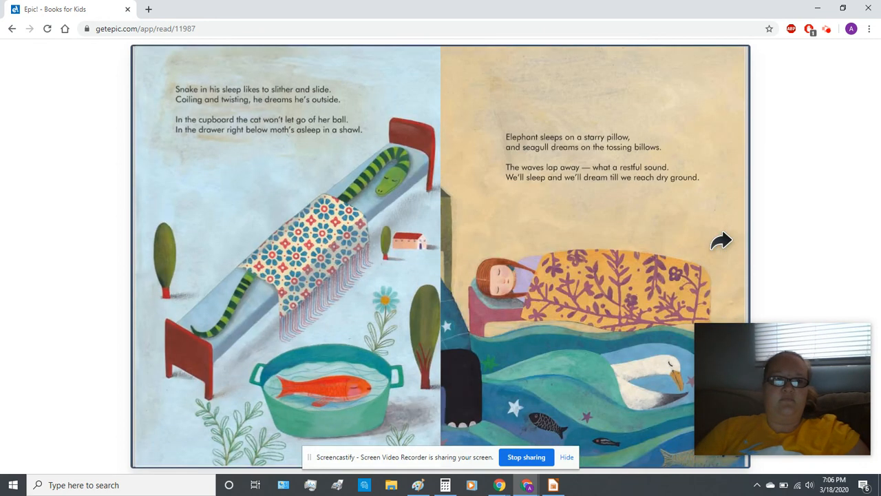
click(721, 241)
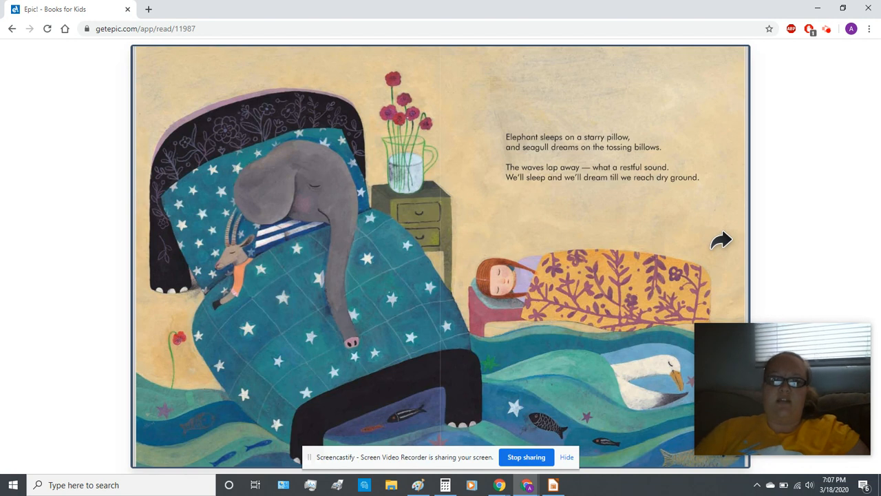
Turn past the last story page to the creators' page with the 'Almost Done!' prompt
click(721, 241)
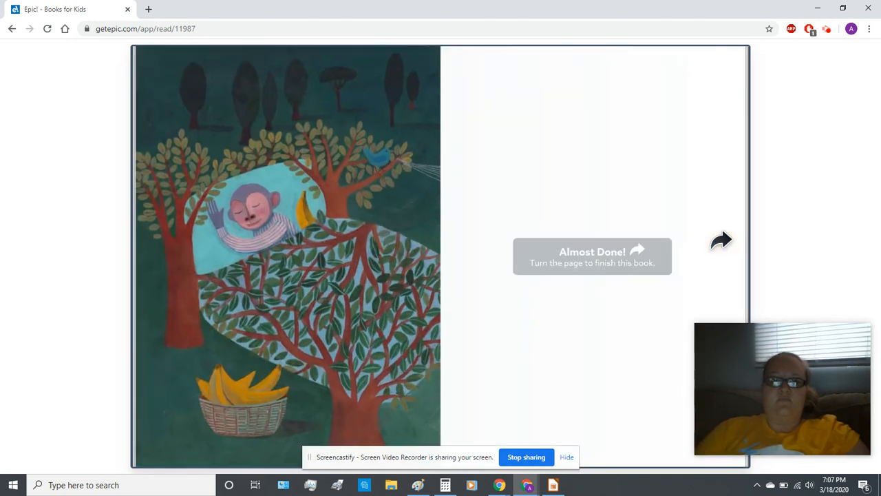
click(721, 240)
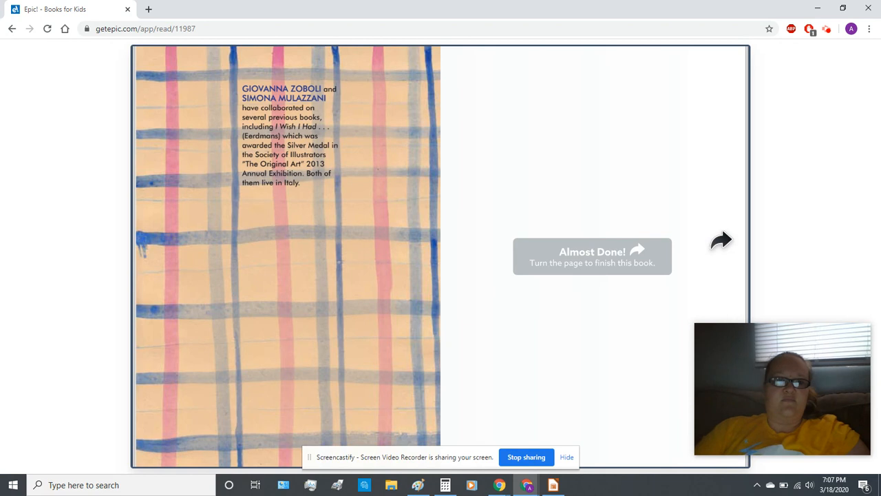